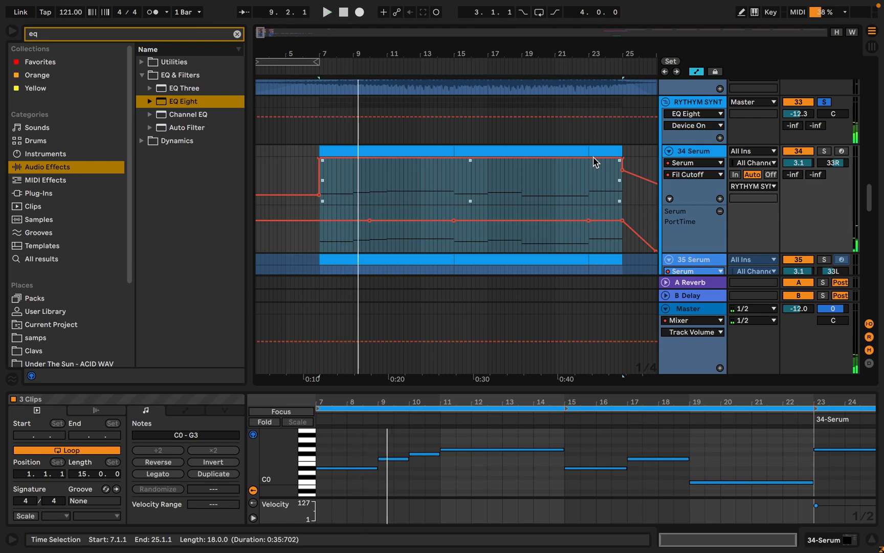
Curve 34 Serum's Fil Cutoff ramp, add breakpoints, then delete them to leave a gently descending line
left_click_drag(620, 188, 620, 170)
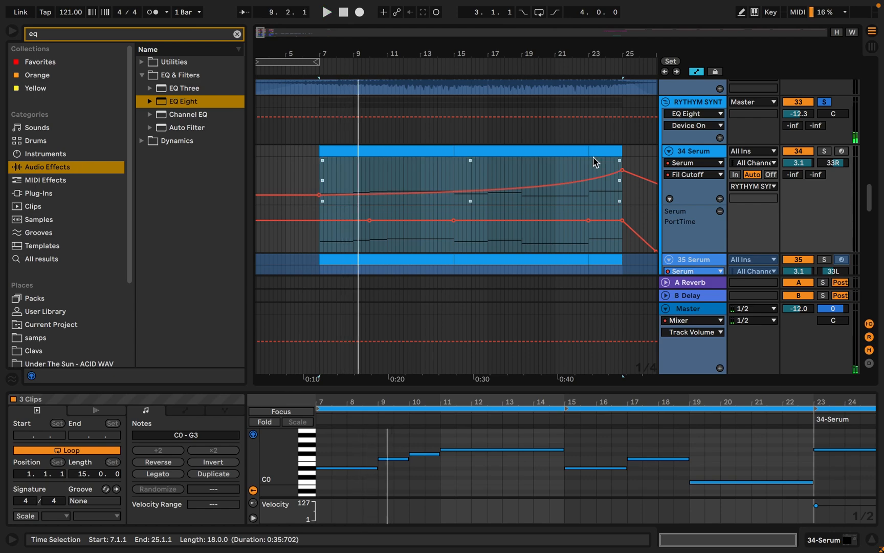
left_click(326, 12)
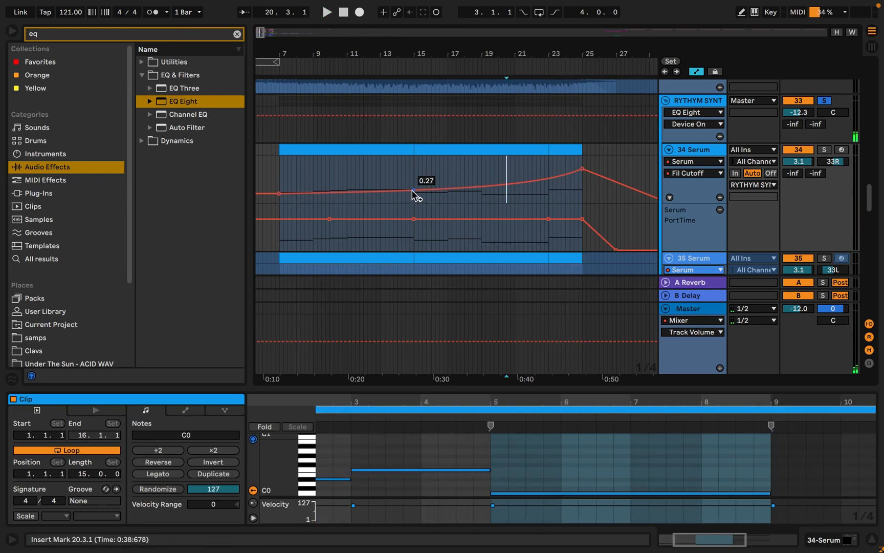
left_click_drag(415, 194, 527, 185)
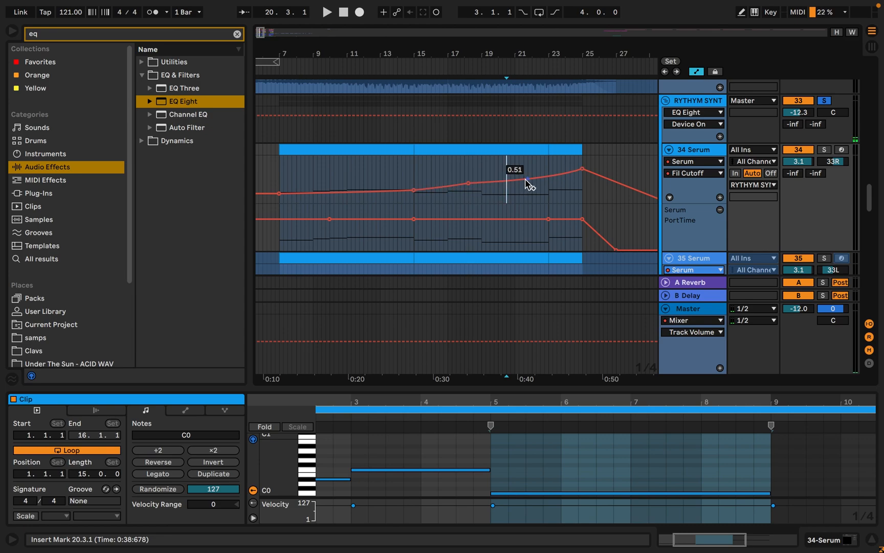
left_click_drag(529, 184, 501, 183)
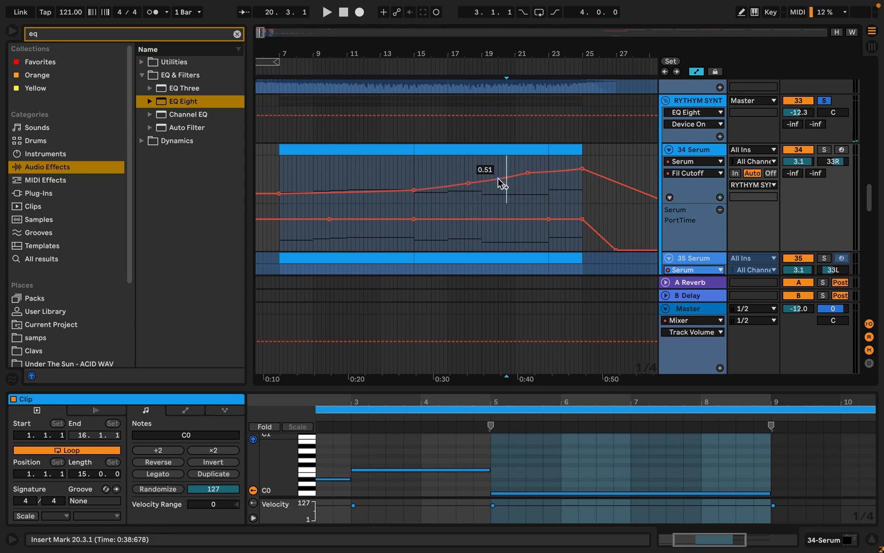
left_click_drag(501, 183, 448, 191)
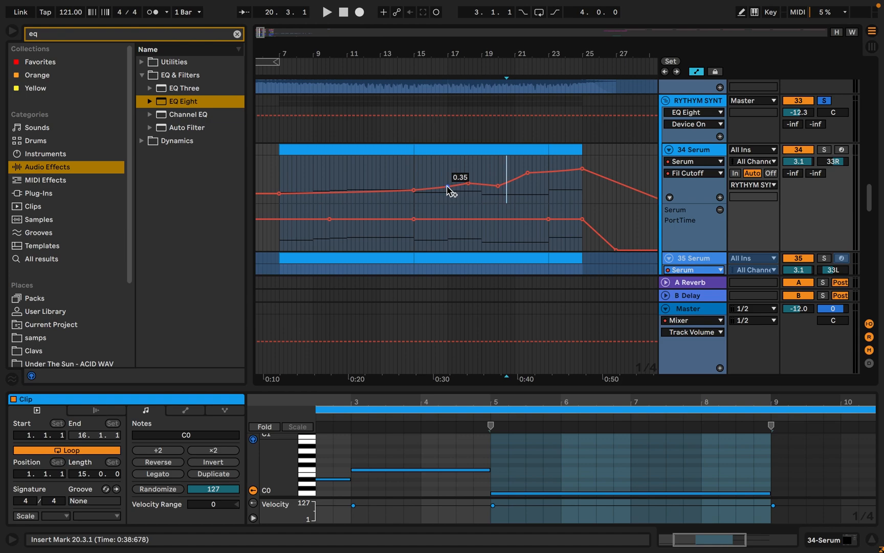
left_click_drag(447, 188, 448, 194)
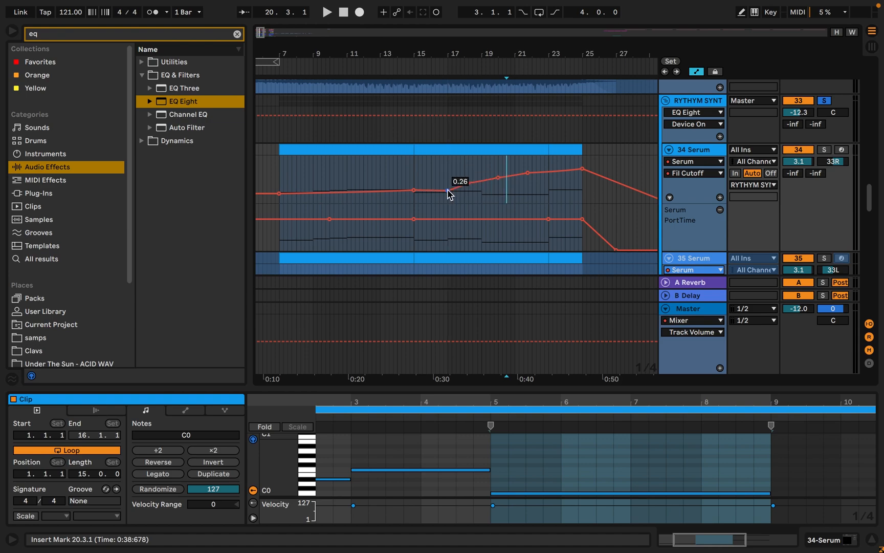
left_click_drag(446, 192, 446, 180)
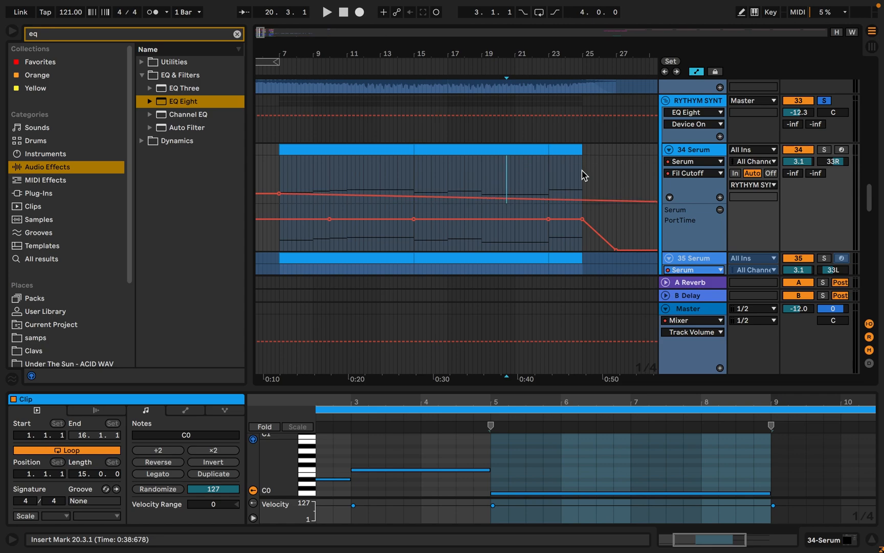
Raise the end breakpoint of 34 Serum's Fil Cutoff ramp to 0.74 at bar 25
left_click_drag(585, 199, 585, 172)
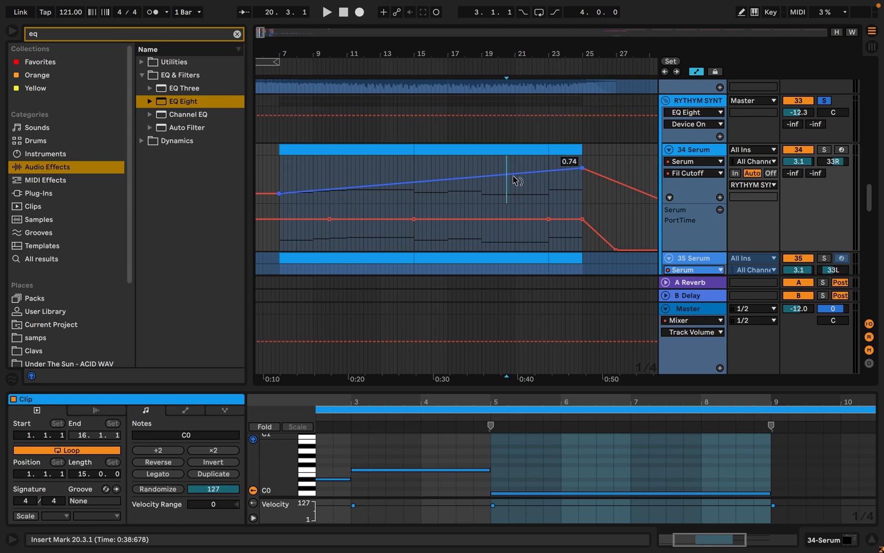
left_click_drag(582, 167, 582, 167)
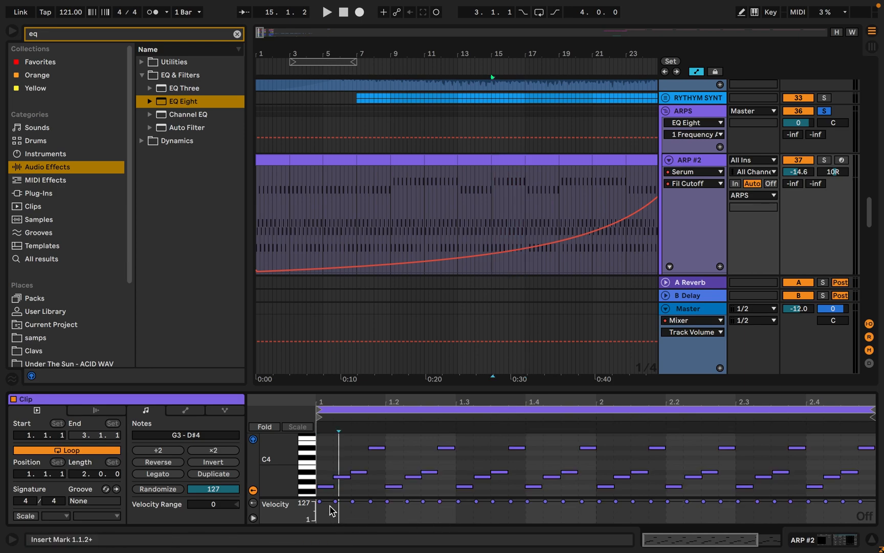
Lower the ARP #2 A#3 note velocities to between 35 and 100, then audition the arpeggio
left_click(414, 476)
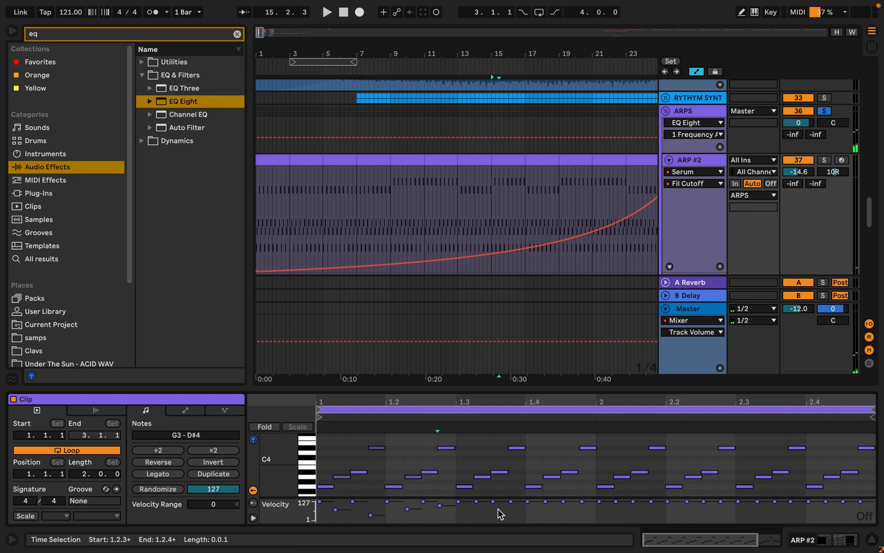
left_click(499, 471)
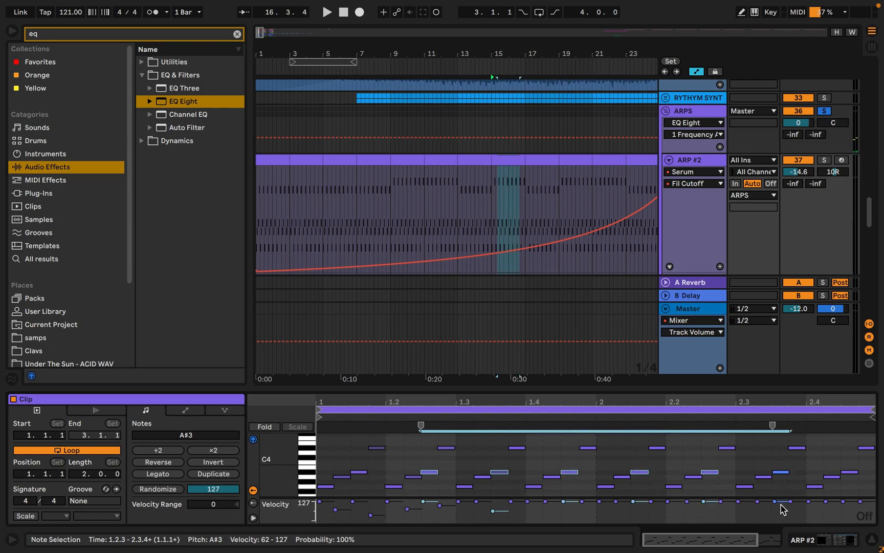
left_click_drag(784, 500, 784, 513)
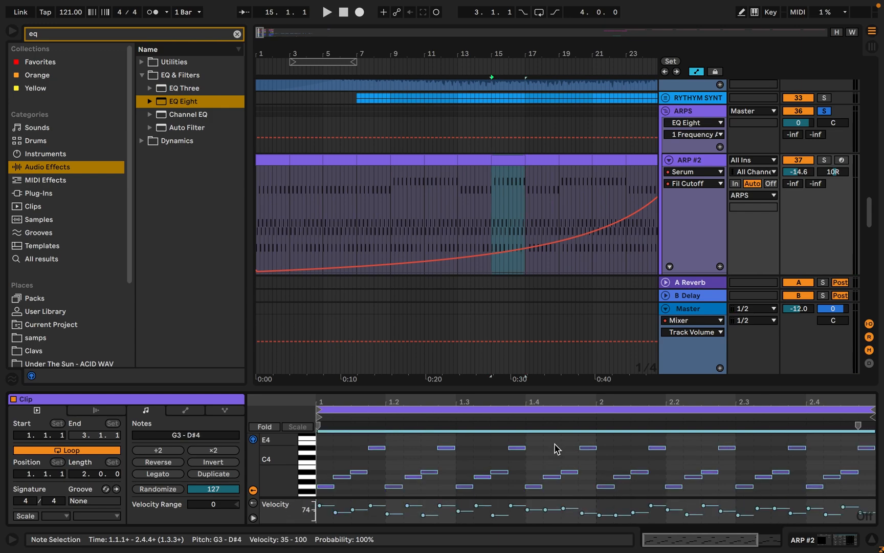
left_click(326, 11)
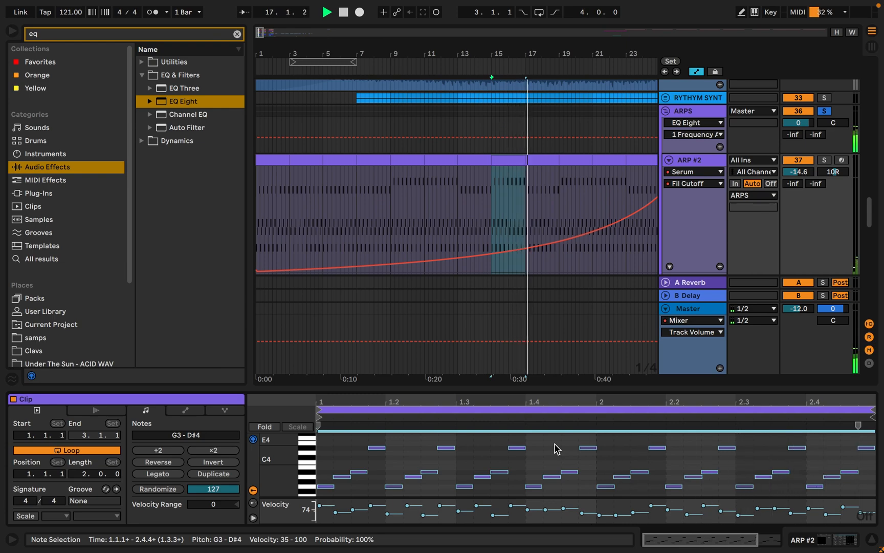
left_click(326, 12)
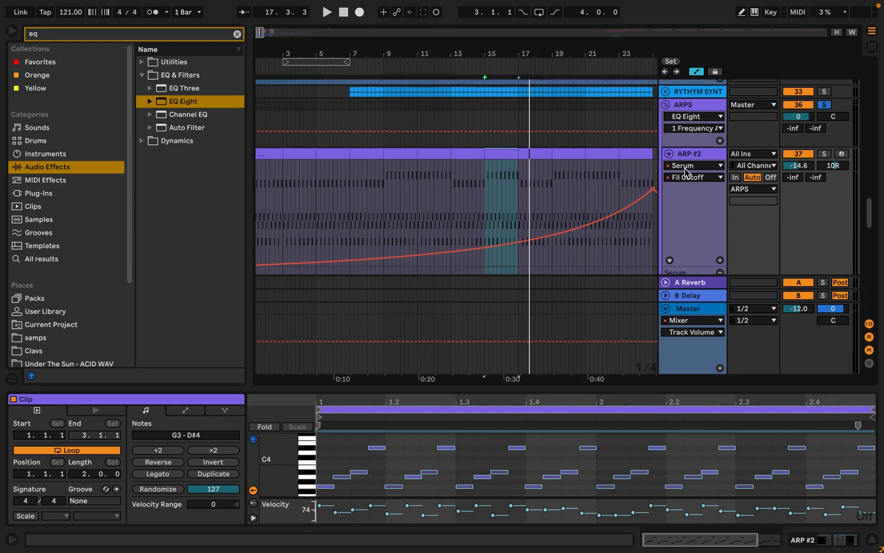
Audition ARP #2 clips around bars 23–32, then group RYTHYM SYNT, ARPS and 40 Group
left_click(326, 12)
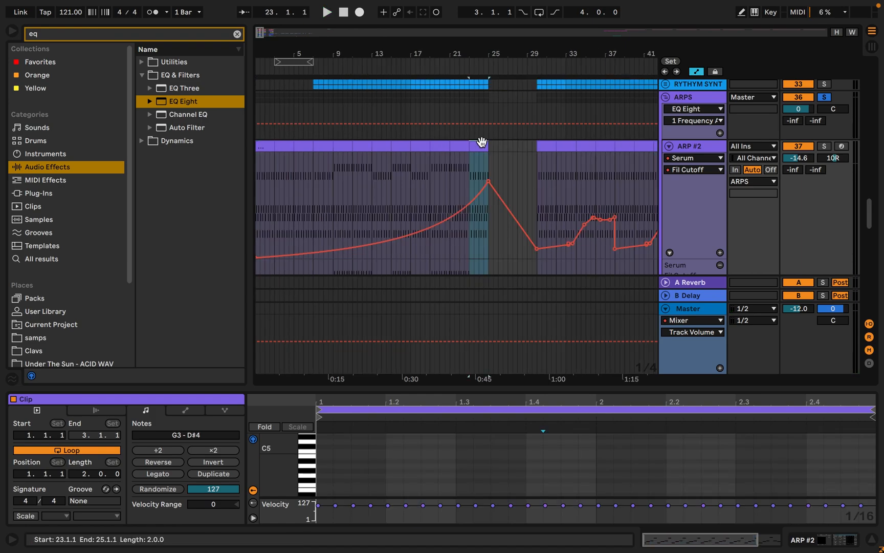
left_click(327, 12)
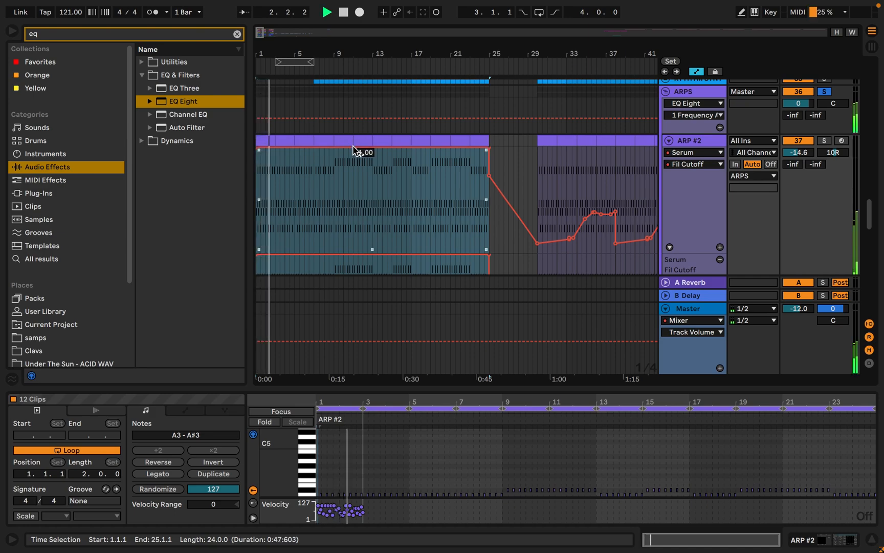
left_click(326, 11)
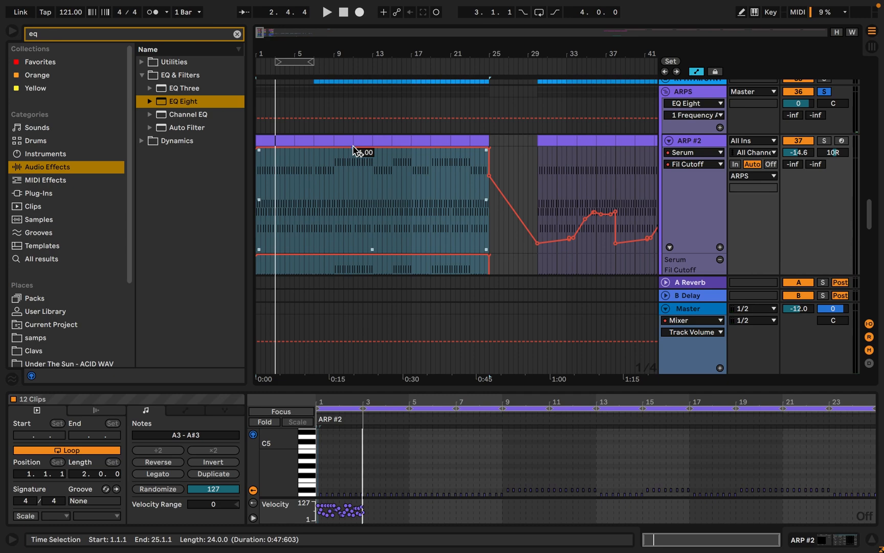
left_click(326, 12)
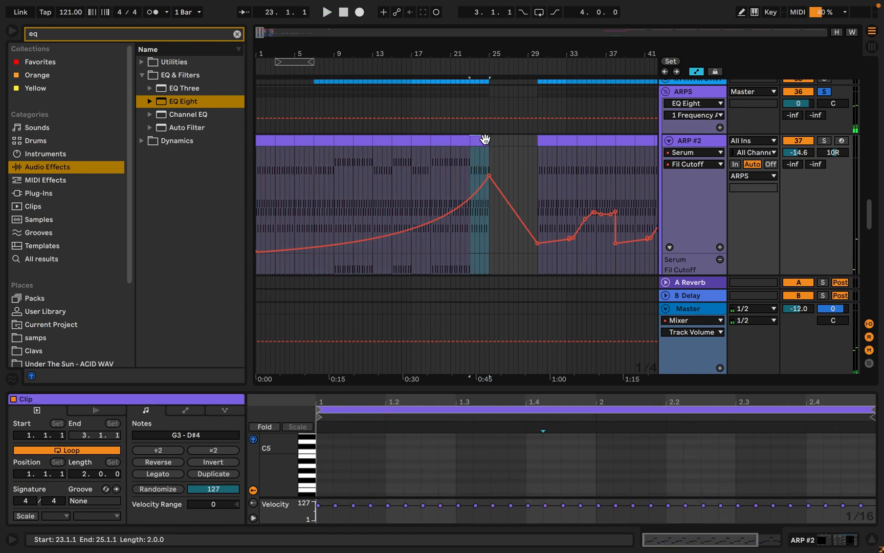
left_click(326, 11)
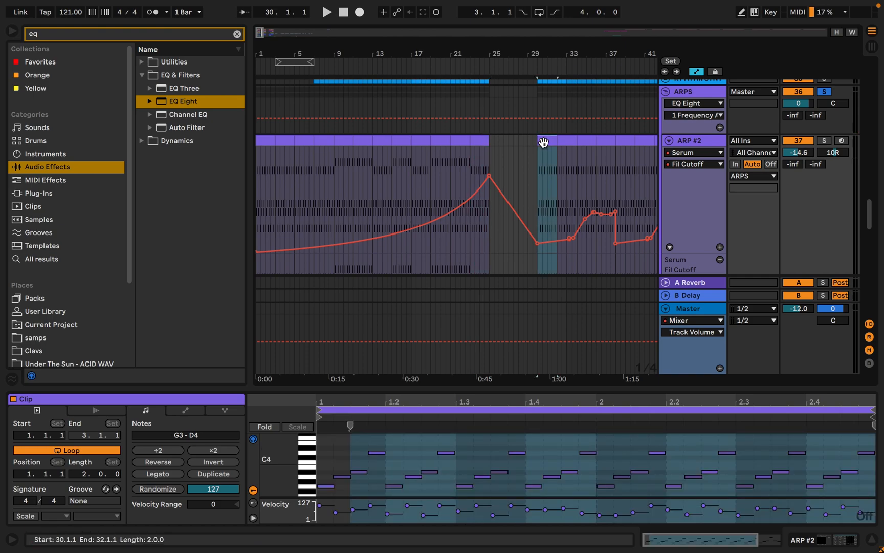
left_click(327, 12)
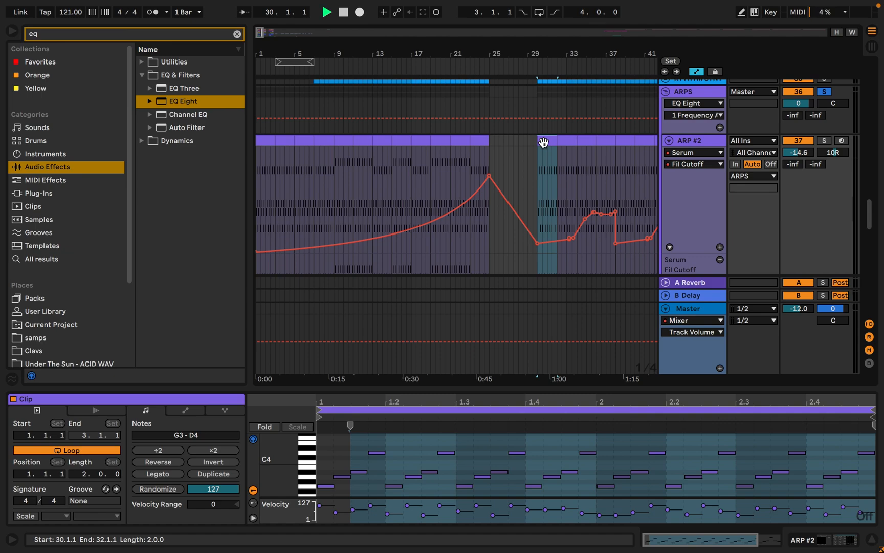
left_click(327, 12)
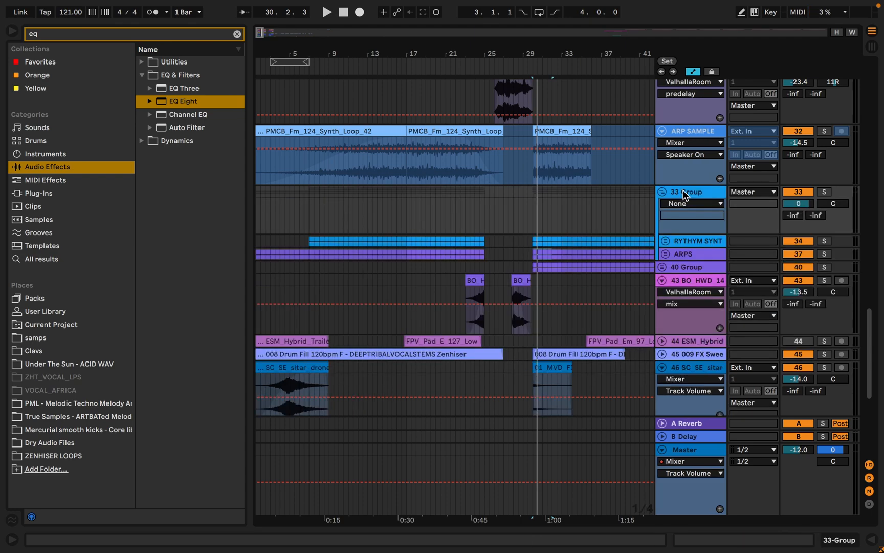
Load EQ Eight on 33 Group and curve its 1 Frequency A sweep upward into bar 25
left_click(182, 101)
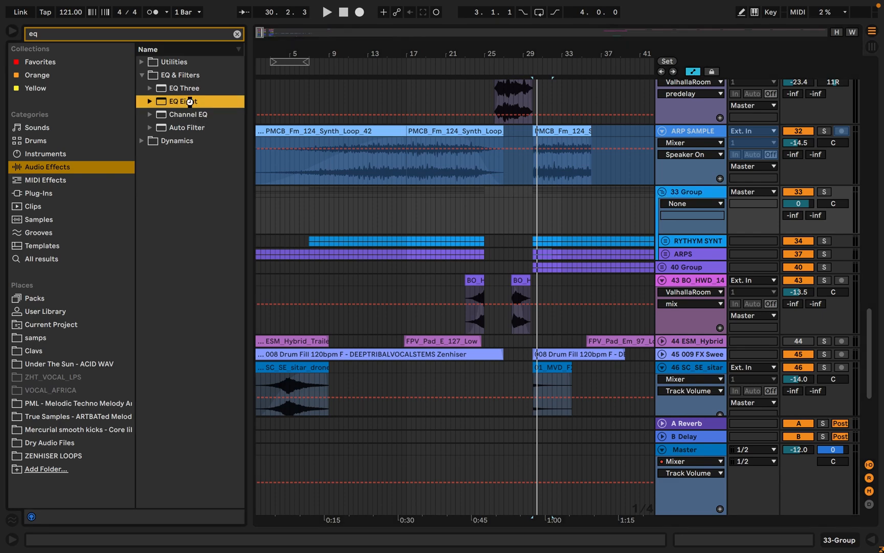
double_click(182, 101)
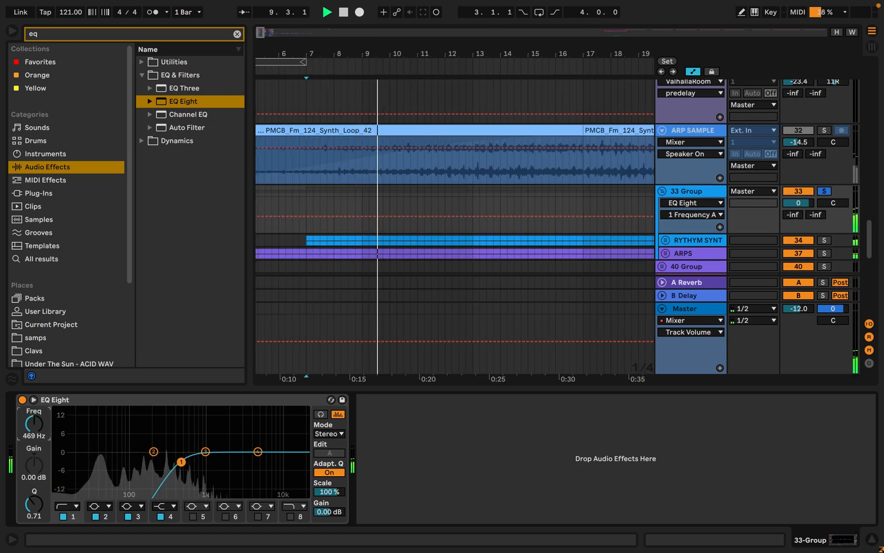
left_click_drag(181, 462, 199, 461)
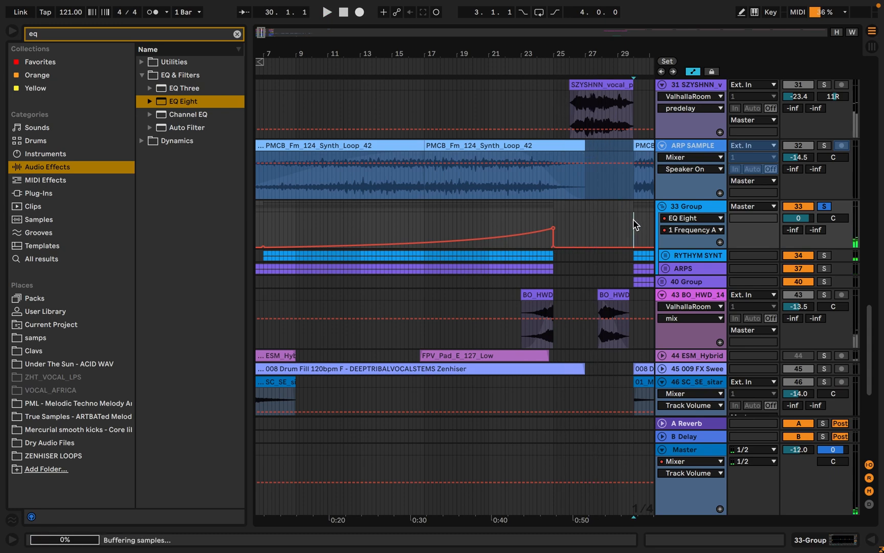
Add EQ Eight to Master, automating 1 Frequency A up to bar 29, then down toward 10 Hz
left_click_drag(554, 228, 632, 244)
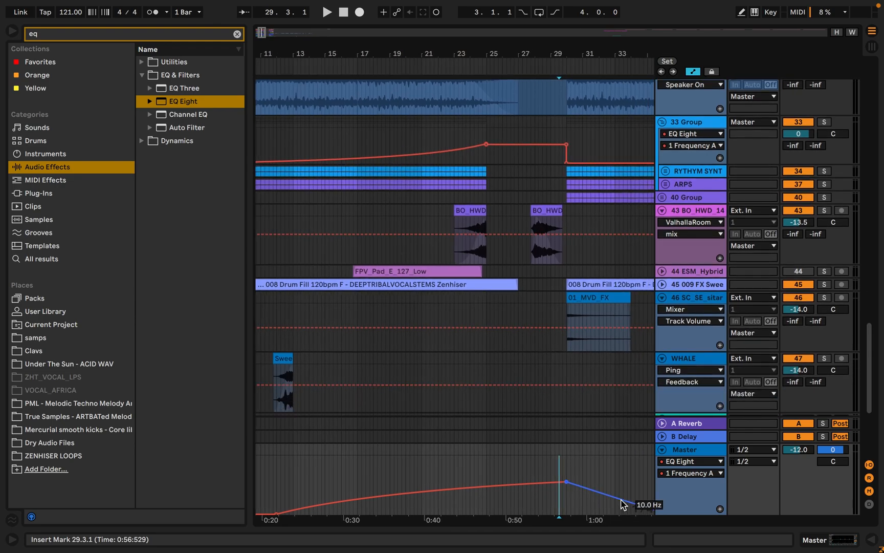
Hold the Master EQ frequency at 650 Hz until bar 29, then drop it vertically
left_click_drag(625, 499, 623, 487)
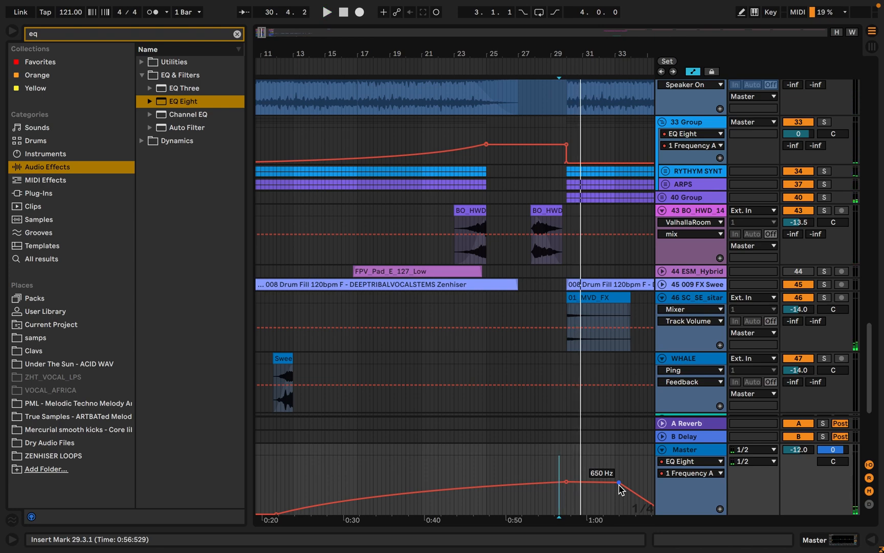
left_click_drag(620, 483, 566, 482)
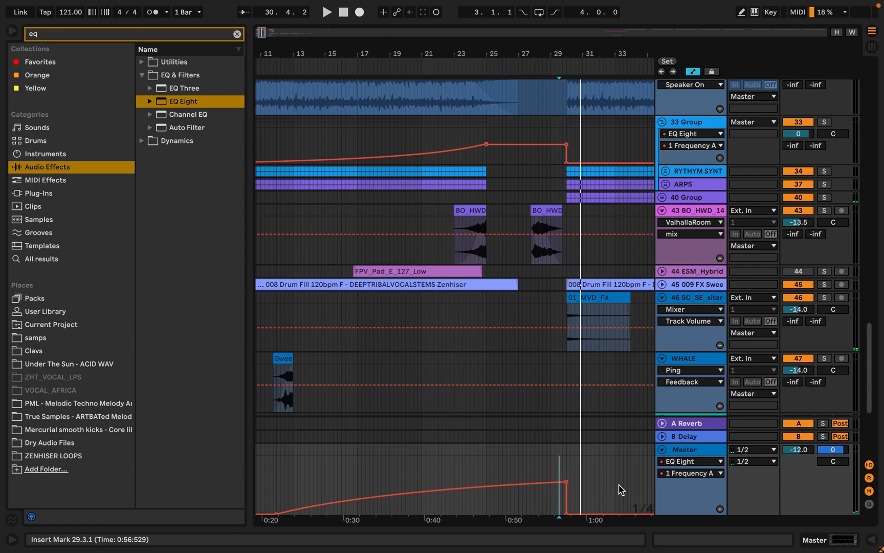
left_click(327, 12)
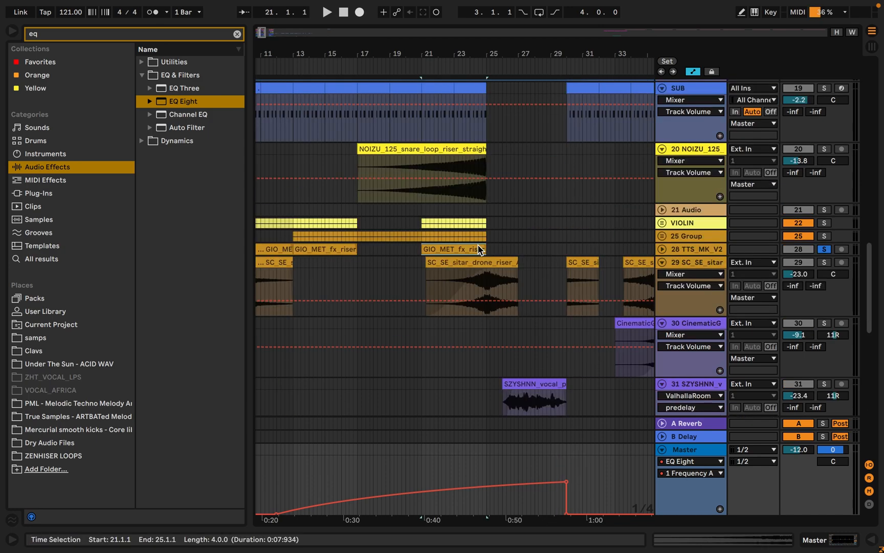
Expand riser track 28 and solo the 20 NOIZU_125 snare riser to audition it
left_click(326, 12)
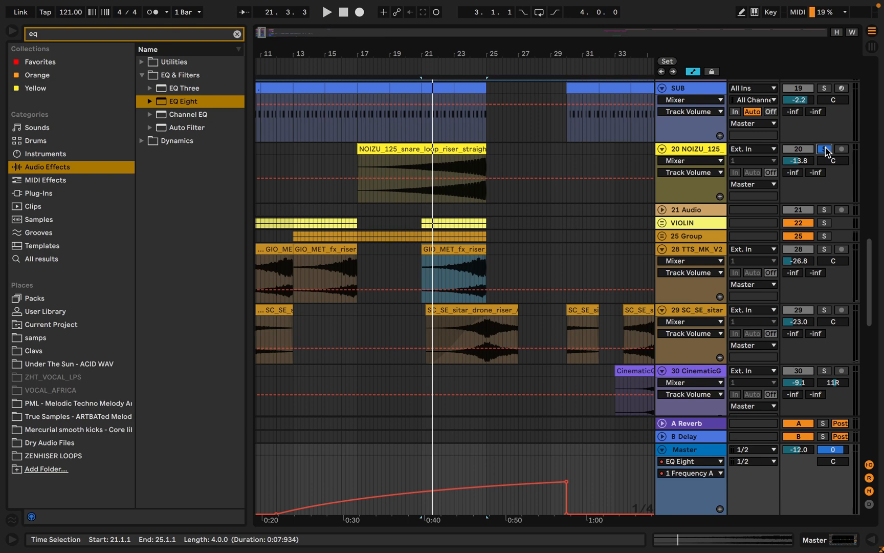
left_click(326, 12)
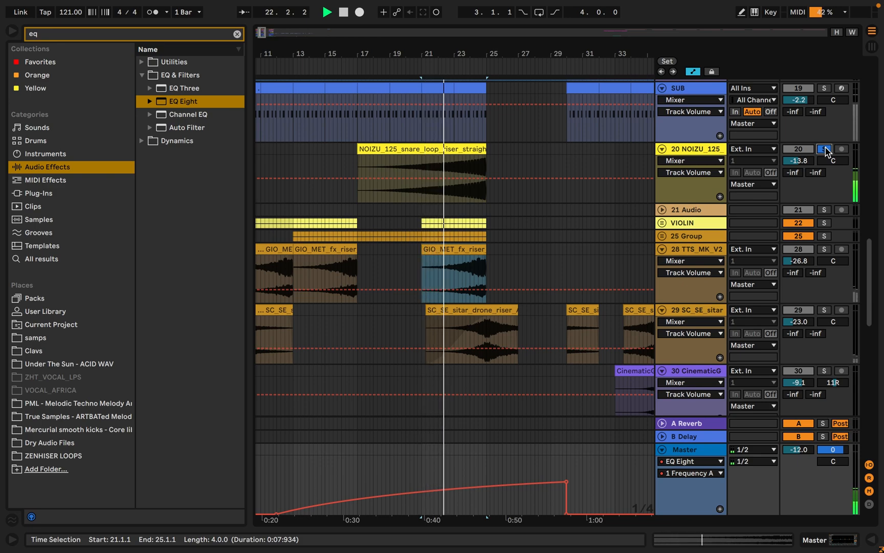
Engage Solo on track 20 NOIZU_125 in the arrangement mixer section
left_click(823, 148)
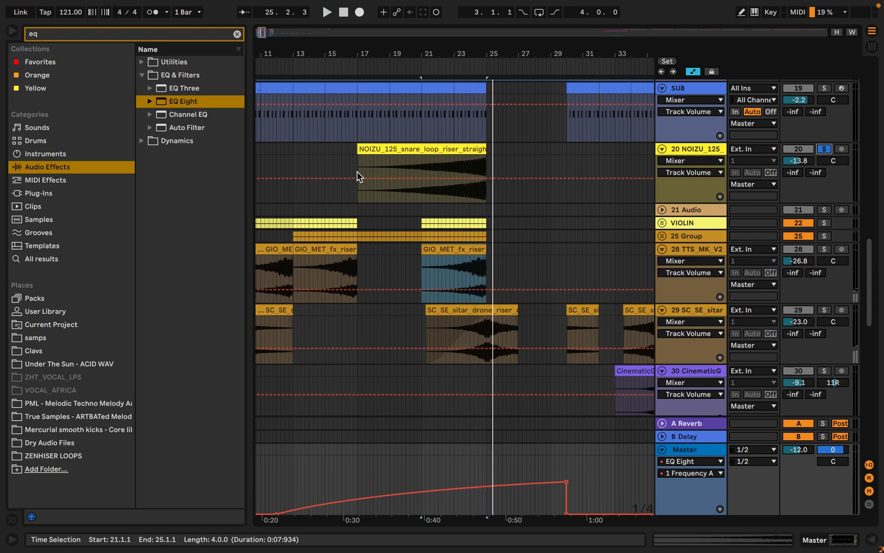
mouse_move(423, 202)
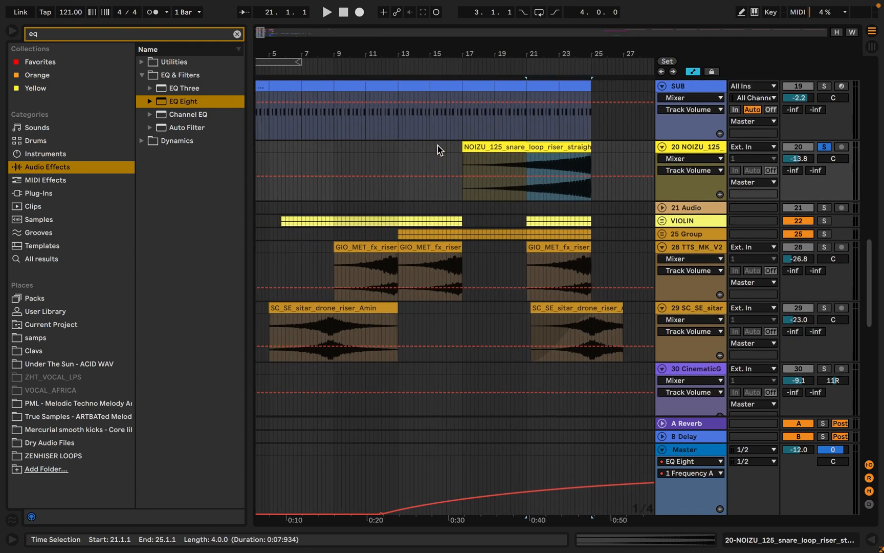
mouse_move(335, 150)
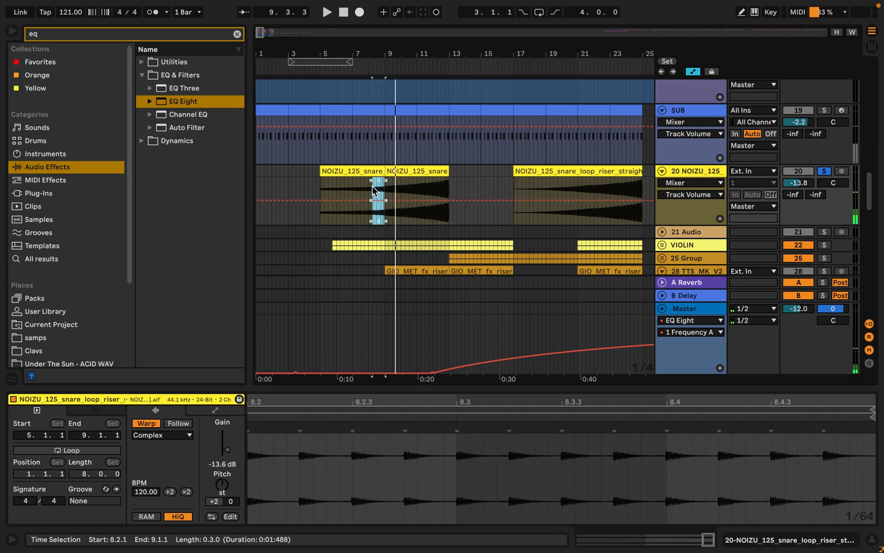
Add snare loop clips at bars 5–13 and raise their clip gain to -12.3 dB
left_click(372, 192)
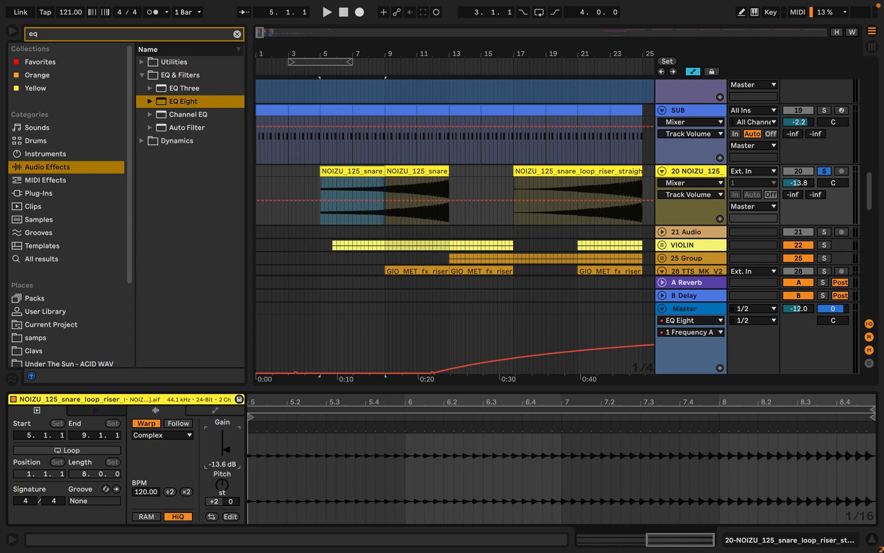
left_click_drag(228, 457, 229, 440)
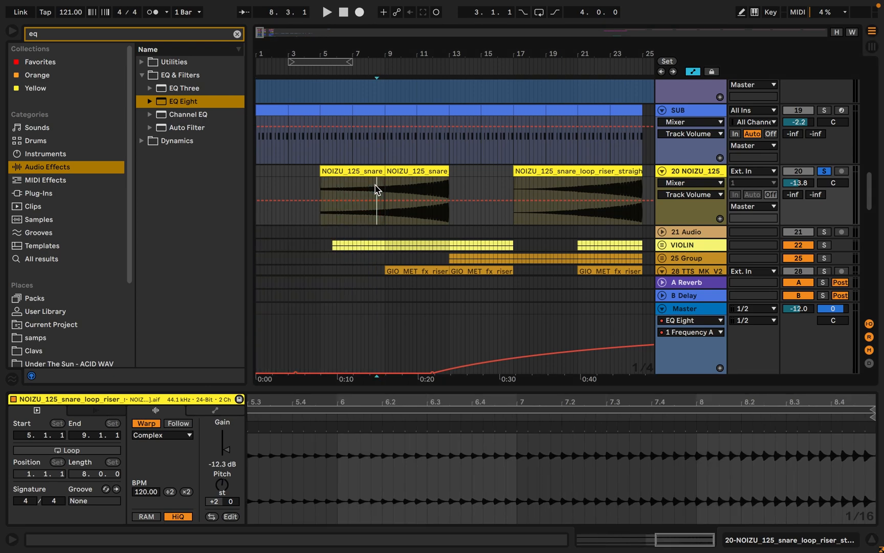
left_click(326, 12)
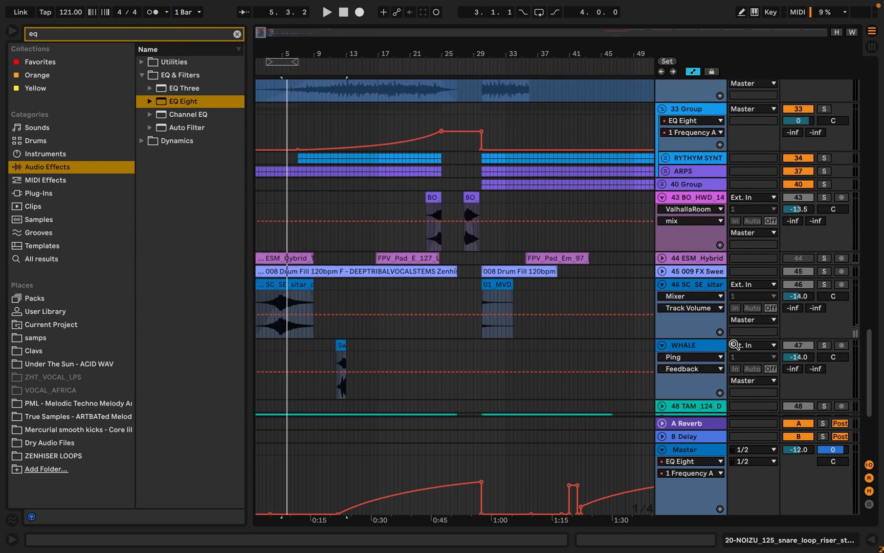
Expand the RYTHYM SYNT group and solo it to show its automation and effects
left_click(824, 157)
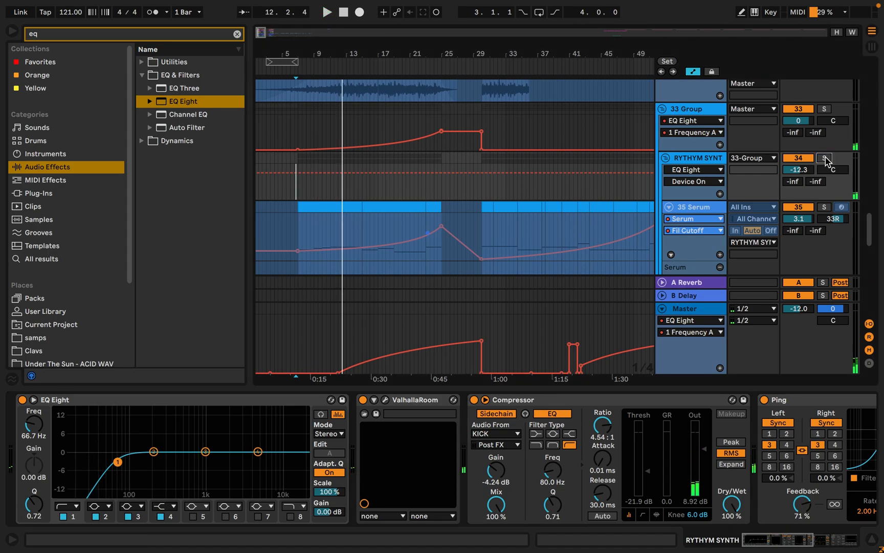
left_click(327, 12)
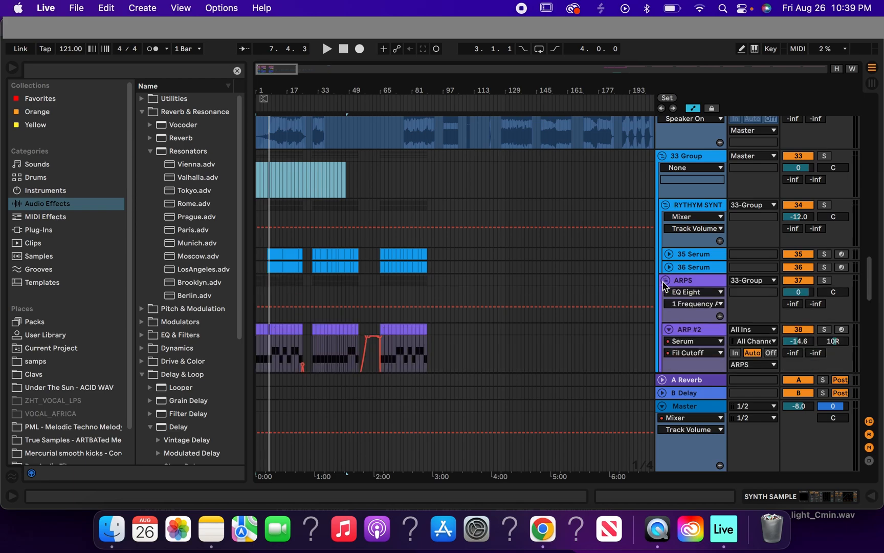
Collapse ARPS, set the insert point on 33 Group at bar 7, and search 'val'
left_click(668, 281)
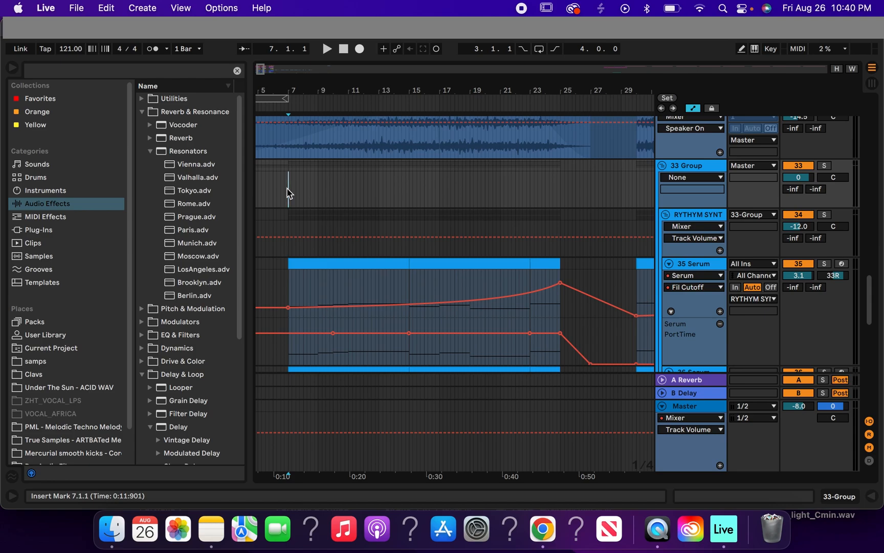
left_click(180, 138)
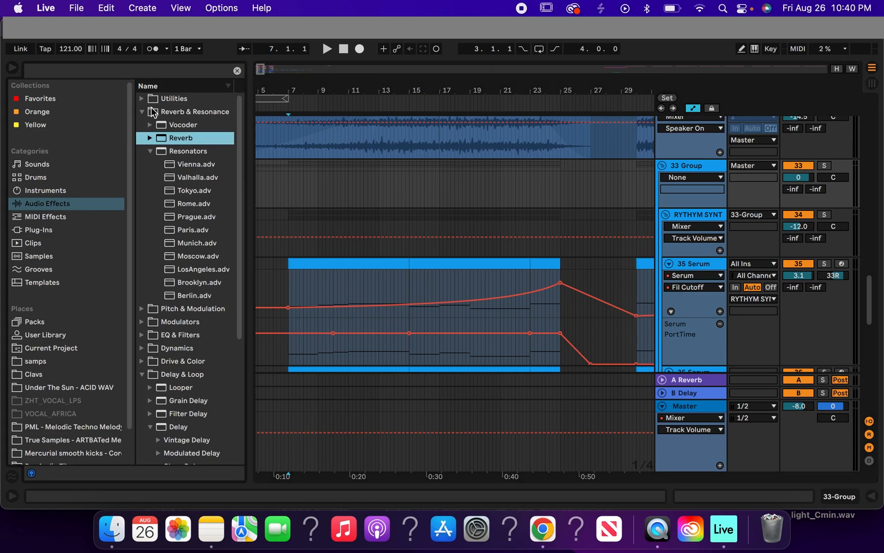
left_click(129, 70)
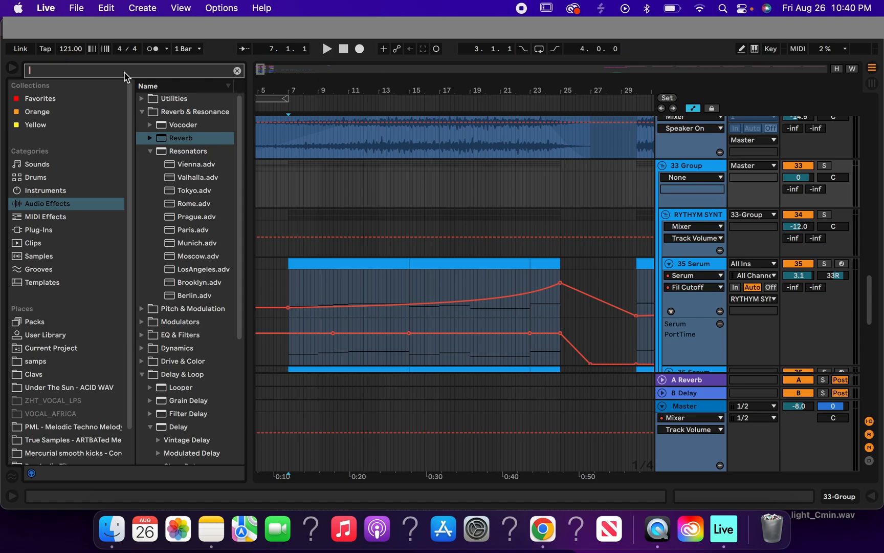
type("val")
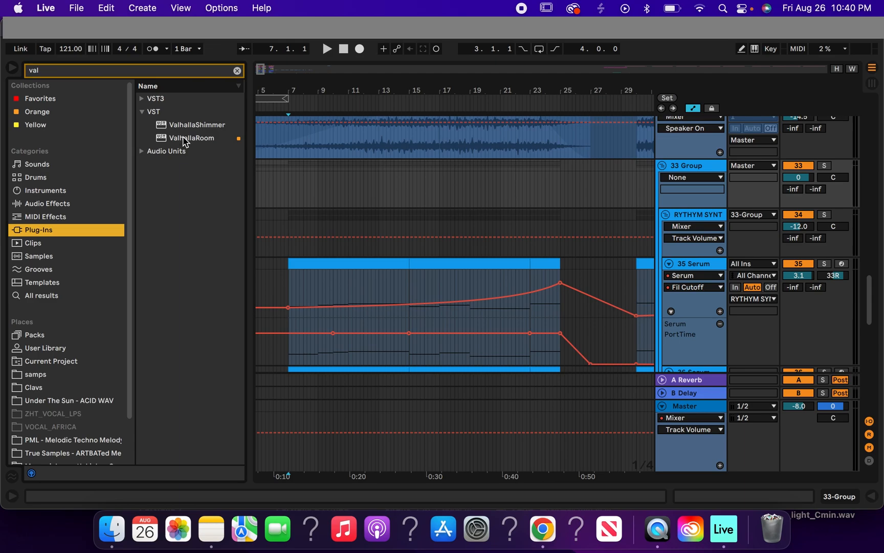
Load ValhallaRoom onto 33 Group with decay 4.99 s and mix 48.7 %
double_click(191, 138)
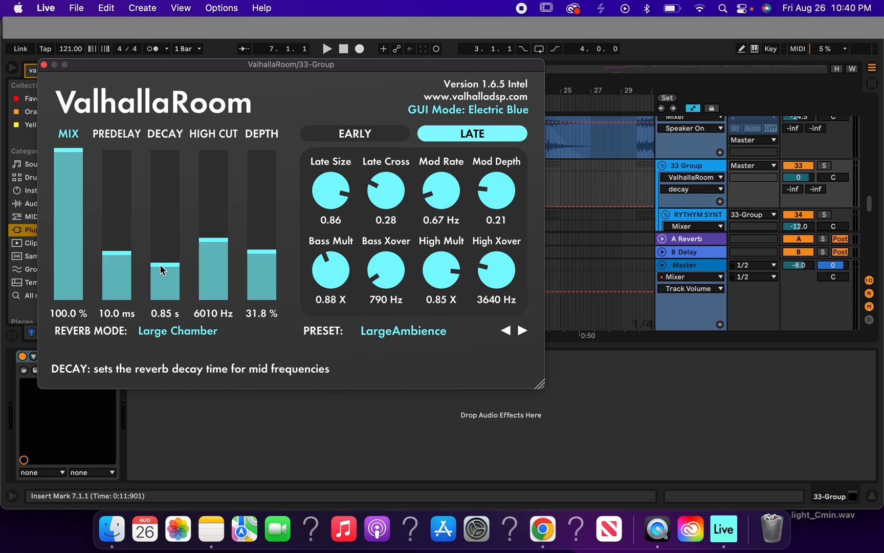
left_click_drag(165, 267, 165, 241)
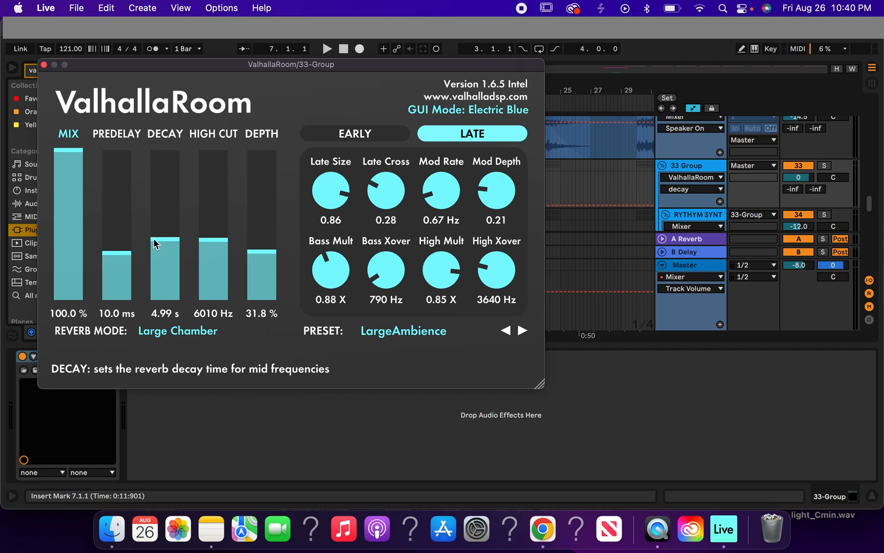
left_click_drag(67, 158, 67, 231)
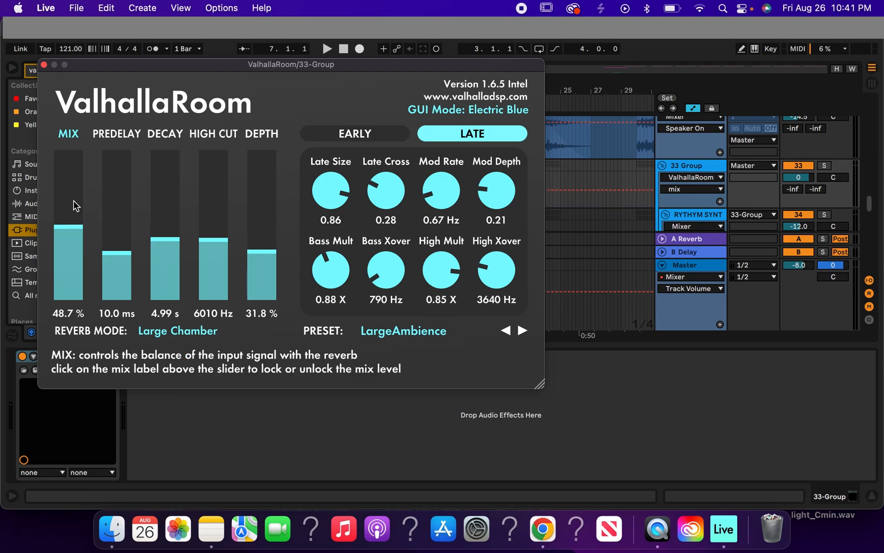
left_click(47, 65)
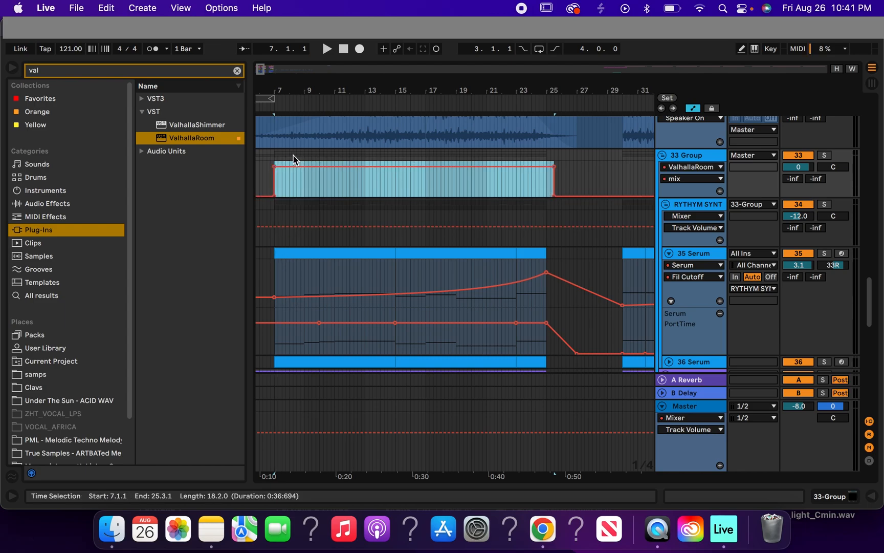
Curve the ValhallaRoom mix up across bars 7–25, then slope it back down afterward
left_click_drag(273, 197, 550, 166)
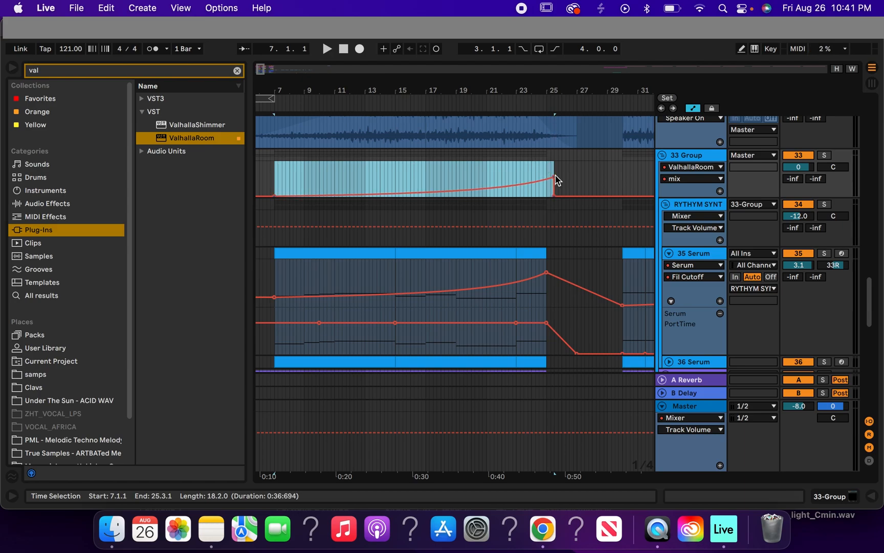
left_click_drag(553, 179, 553, 199)
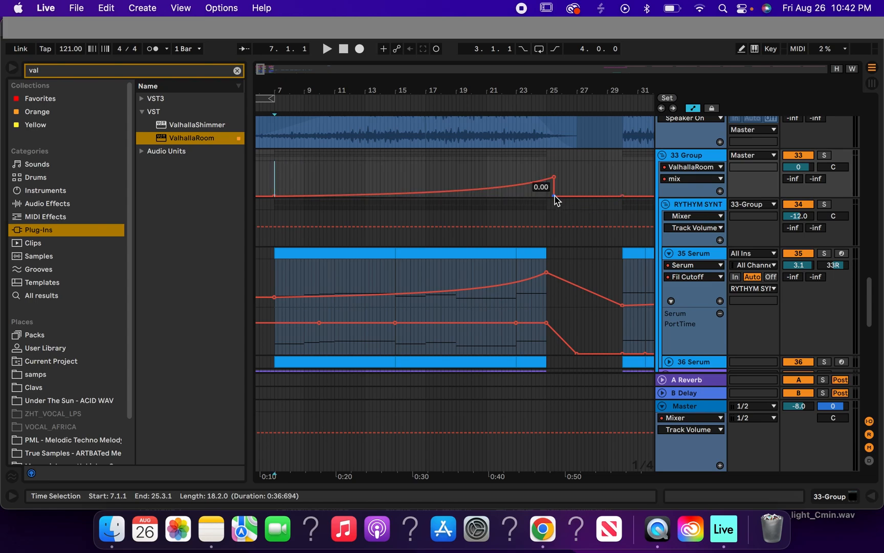
left_click_drag(553, 177, 620, 196)
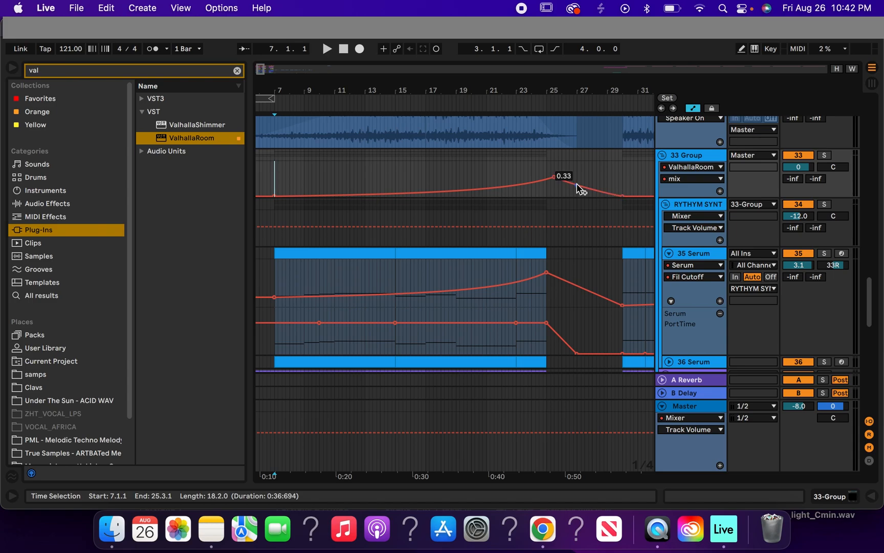
left_click_drag(553, 186, 553, 181)
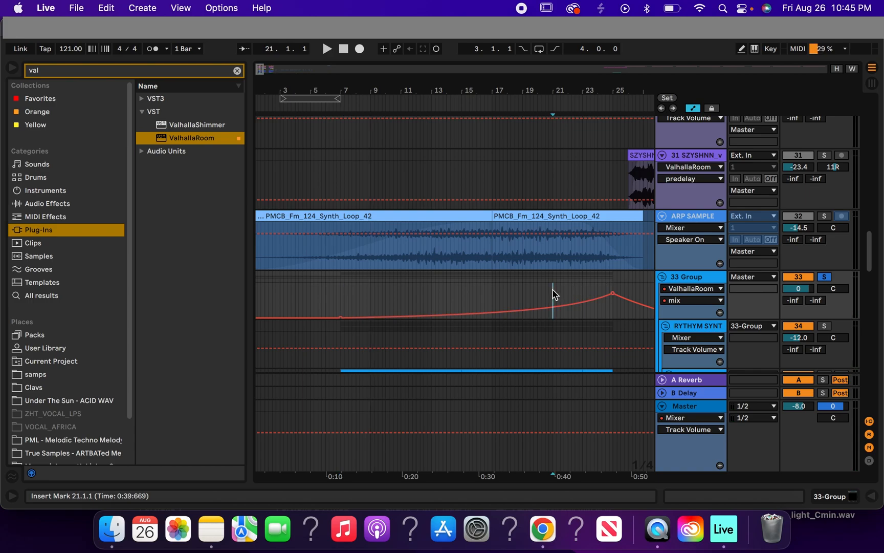
left_click(326, 49)
type("p")
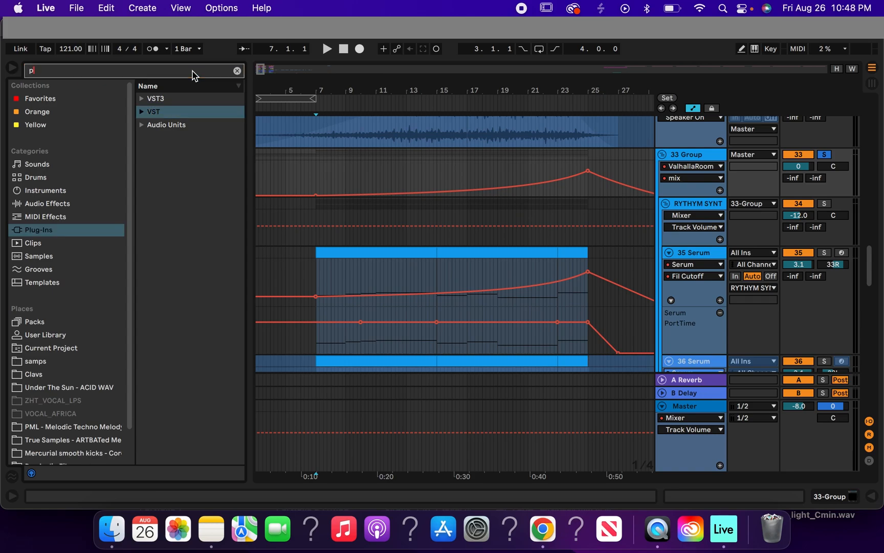
Search the browser for 'ping' and load the Ping delay onto 33 Group
type("ing")
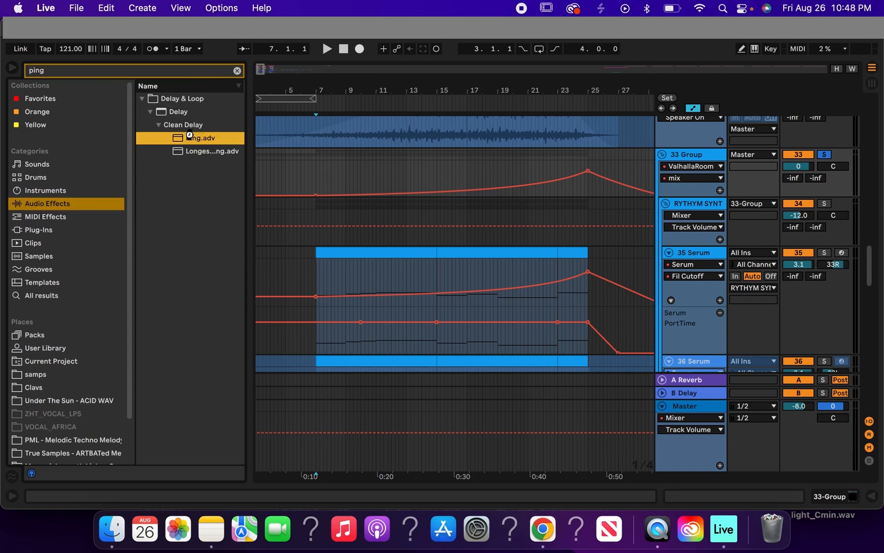
left_click(202, 138)
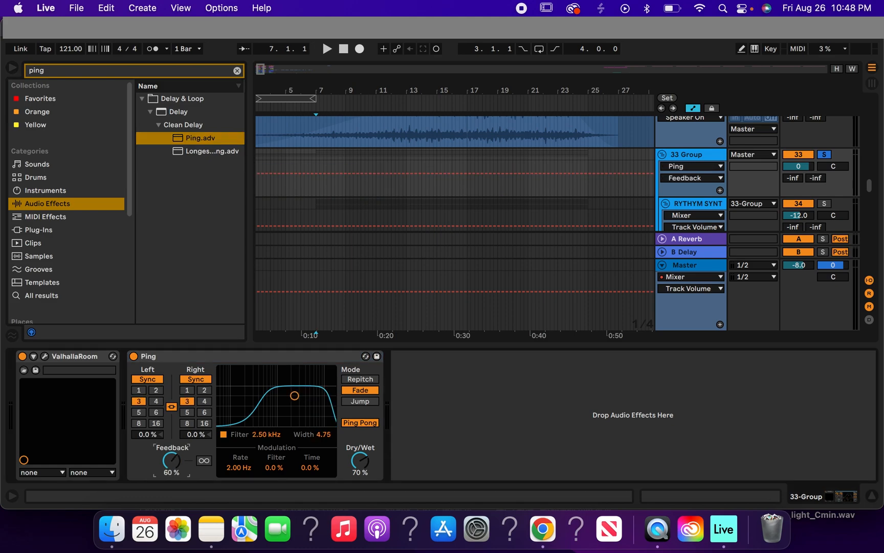
left_click_drag(171, 461, 172, 456)
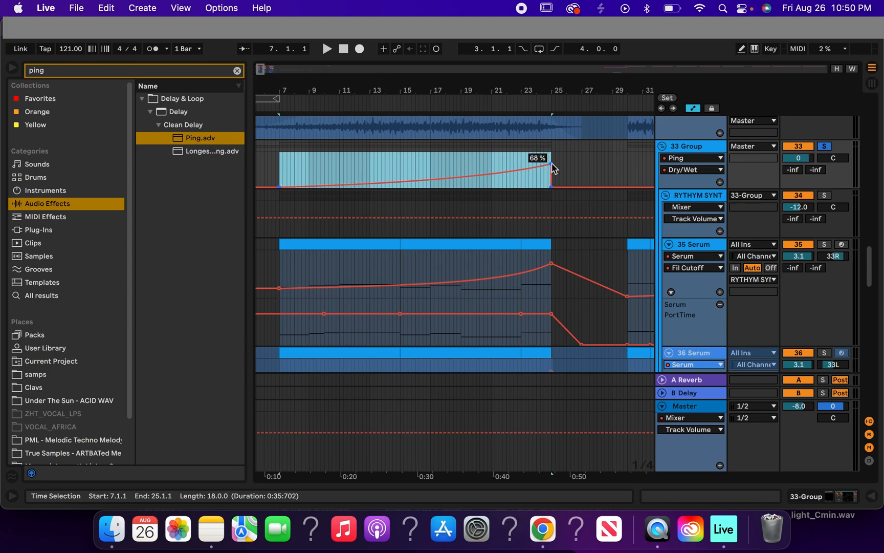
Ramp Ping Dry/Wet to 68 % at bar 25, then drop it to 0 %
left_click_drag(552, 164, 552, 167)
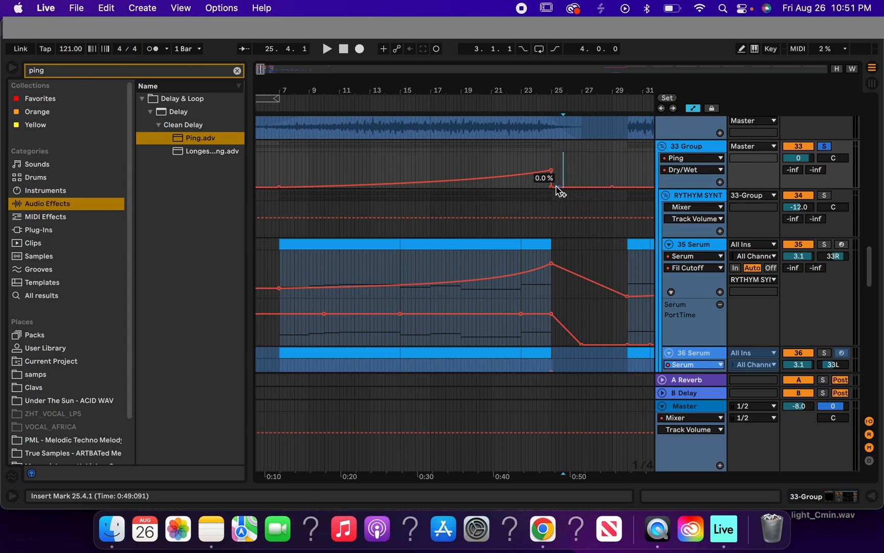
left_click_drag(552, 186, 587, 178)
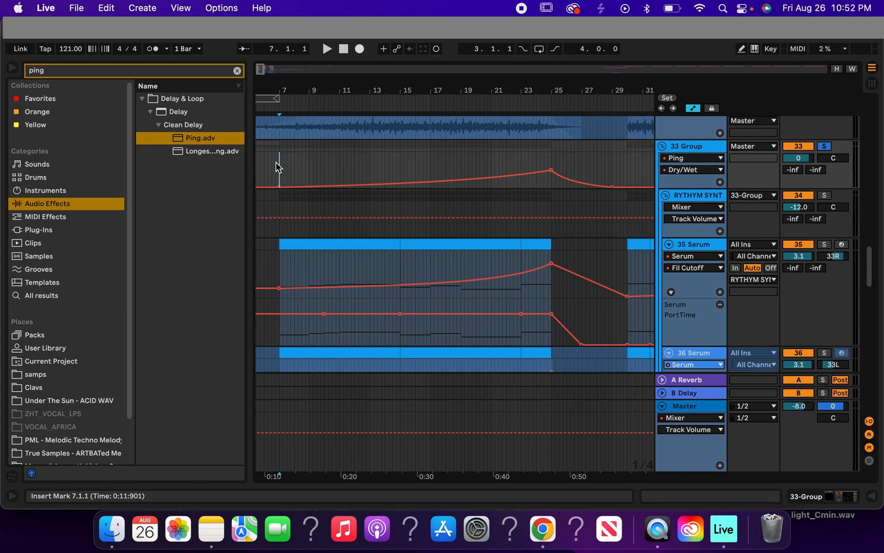
left_click(327, 49)
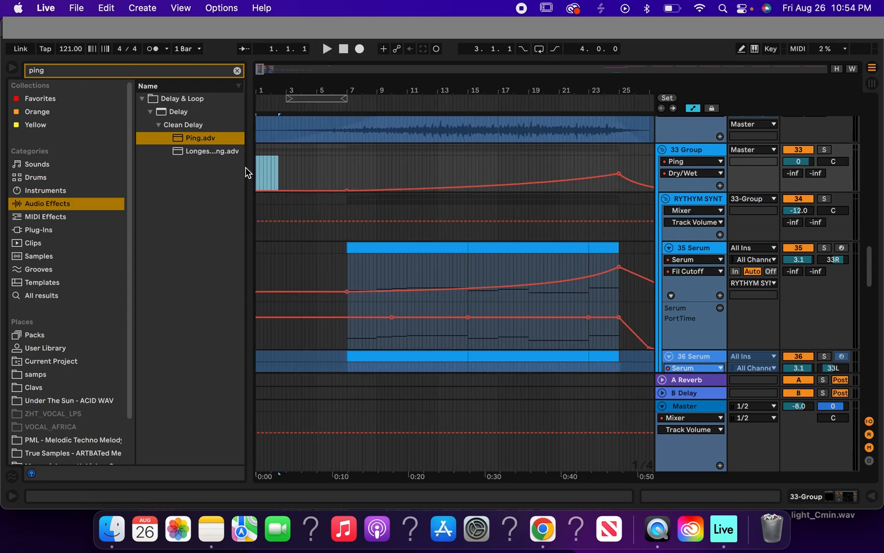
left_click(326, 48)
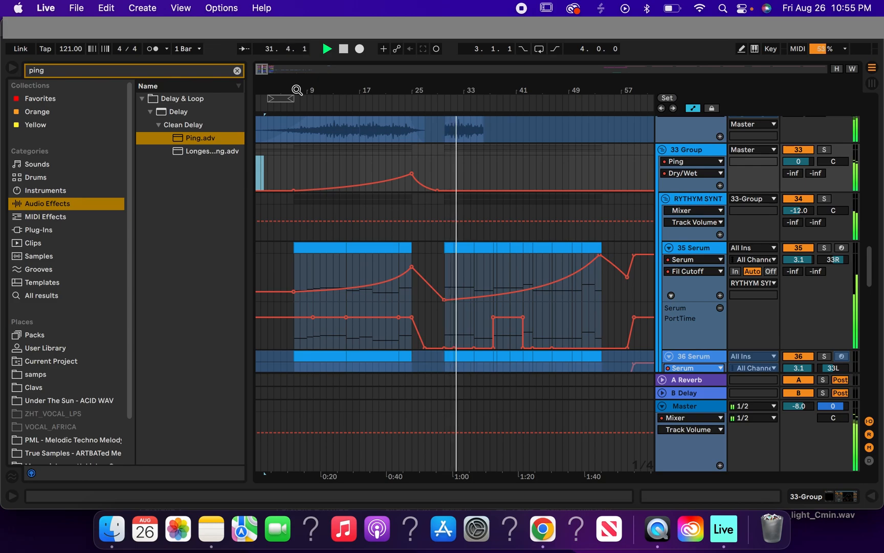
left_click(342, 48)
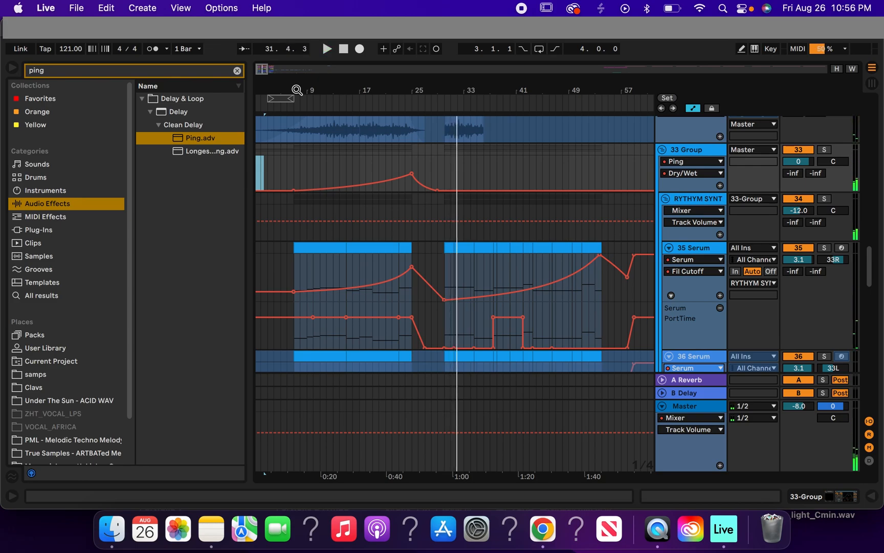